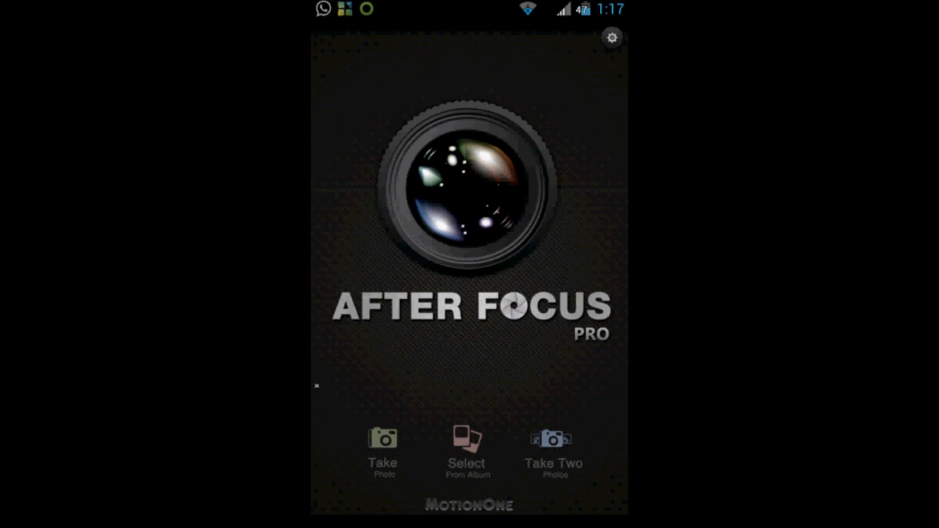
Capture a new photo of the Coca-Cola tin and bring it into Smart Focus editing
left_click(554, 439)
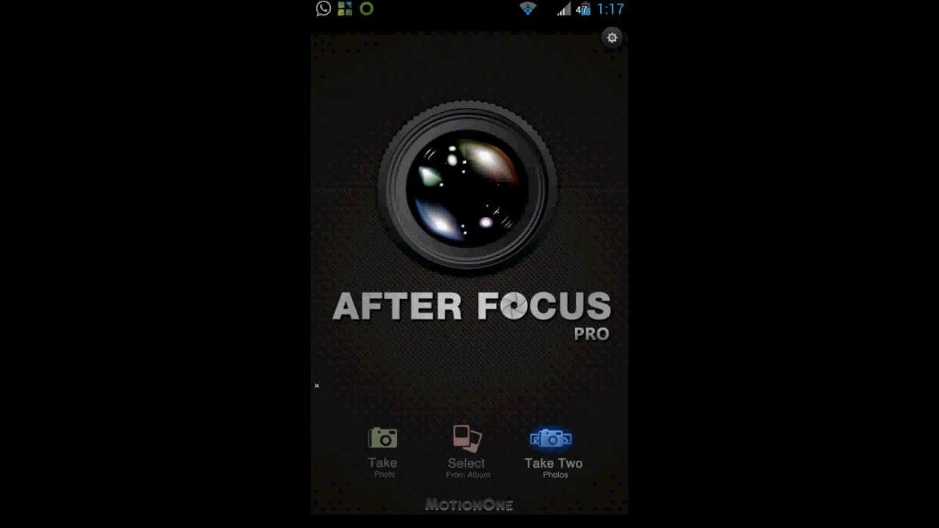
left_click(555, 440)
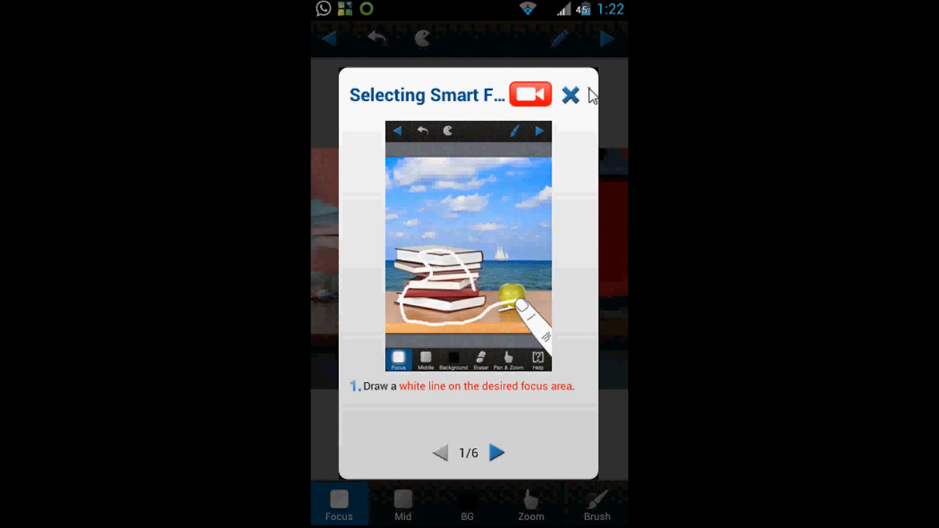
Dismiss the guide and paint the Coca-Cola tin as the in-focus area
left_click(569, 96)
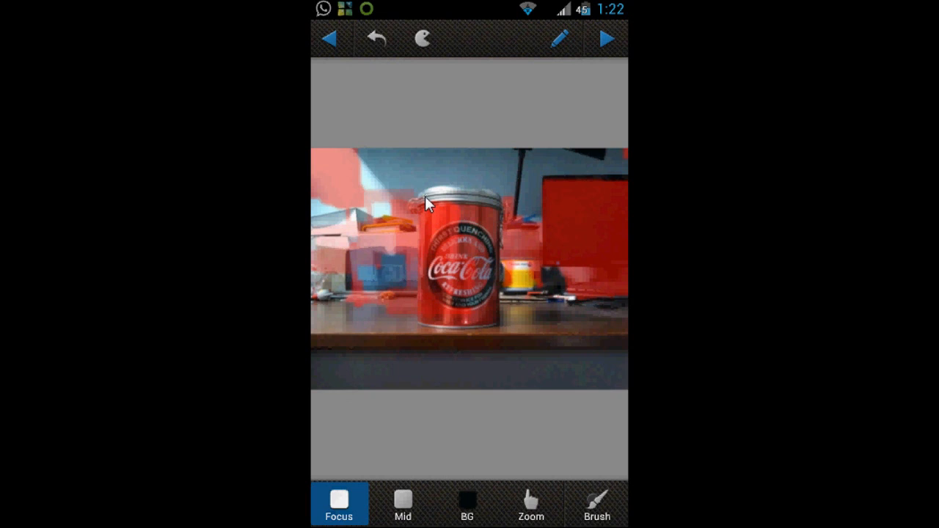
left_click_drag(429, 202, 497, 207)
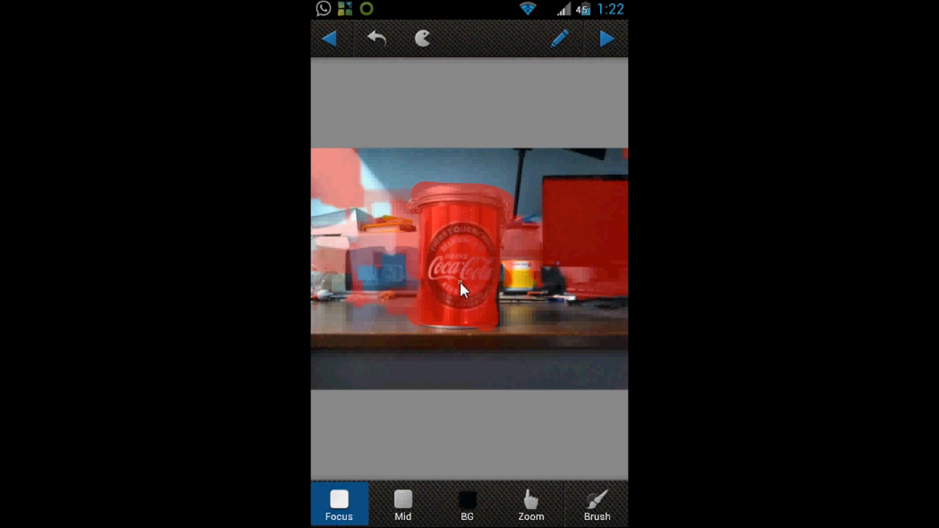
mouse_move(466, 301)
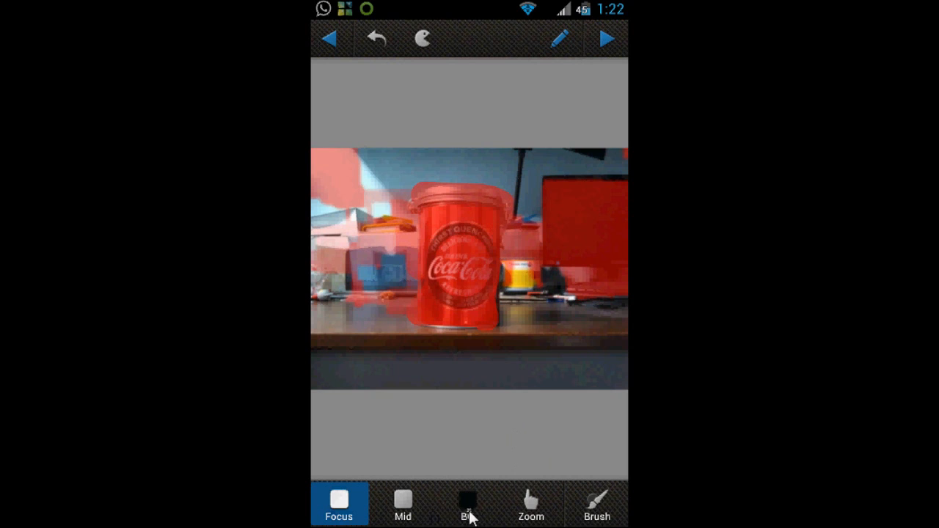
Mark the desk, papers and monitor as background, then return to focus marking
left_click(466, 505)
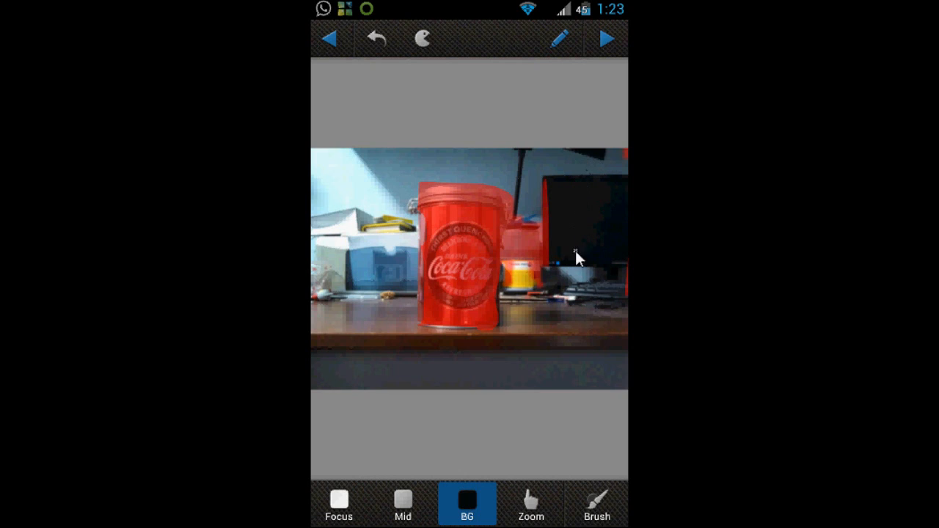
mouse_move(558, 159)
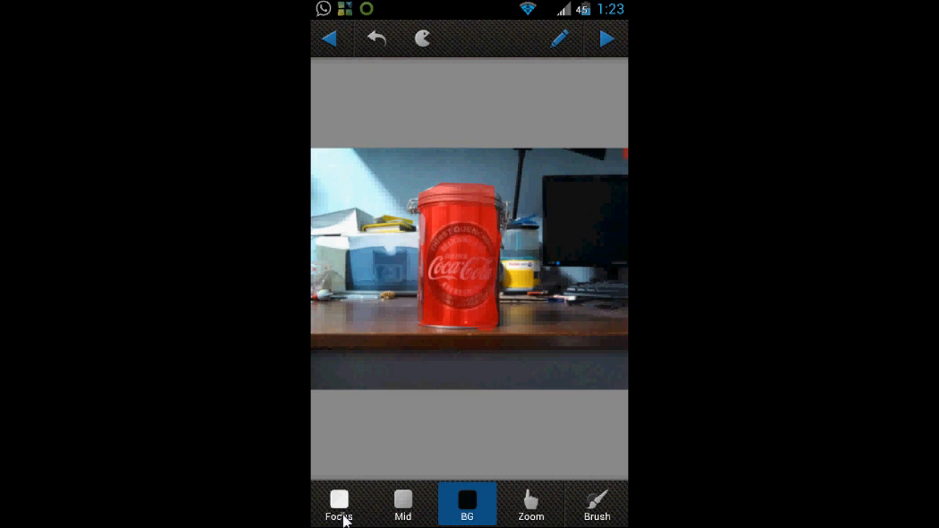
left_click(338, 505)
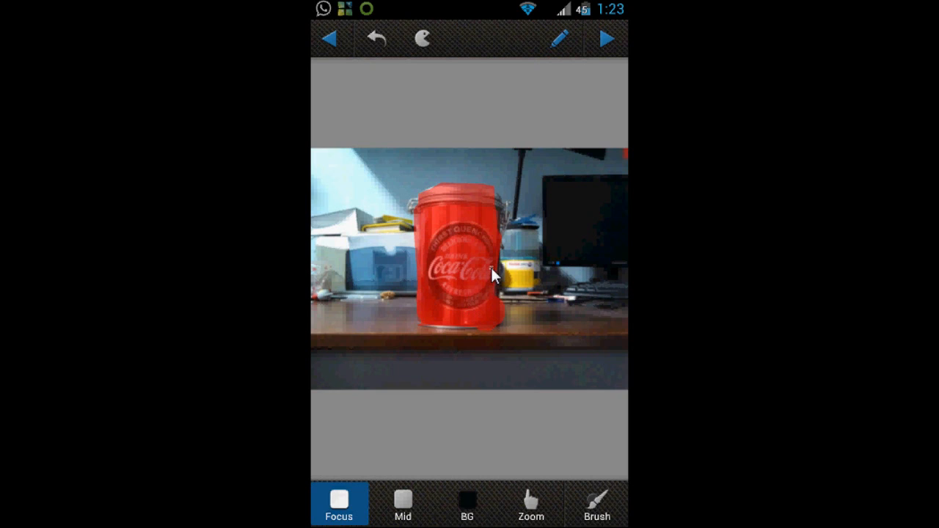
mouse_move(499, 219)
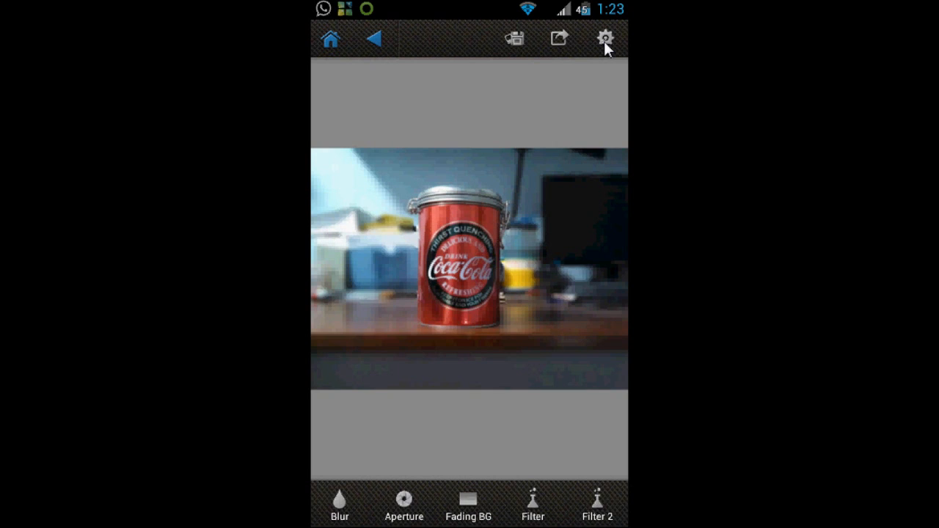
Save the result with the tin sharp against the blurred desk
left_click(514, 38)
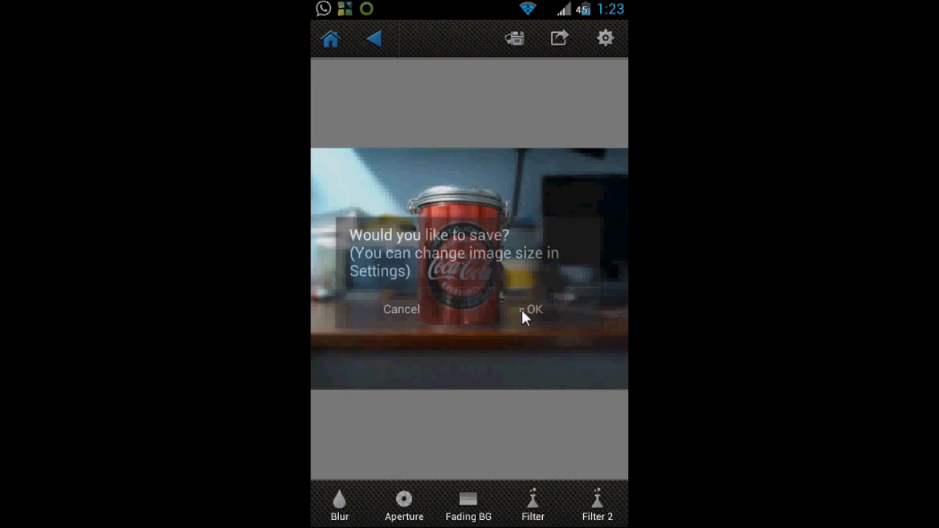
Confirm OK in the 'Would you like to save?' dialog to start saving the photo
left_click(532, 308)
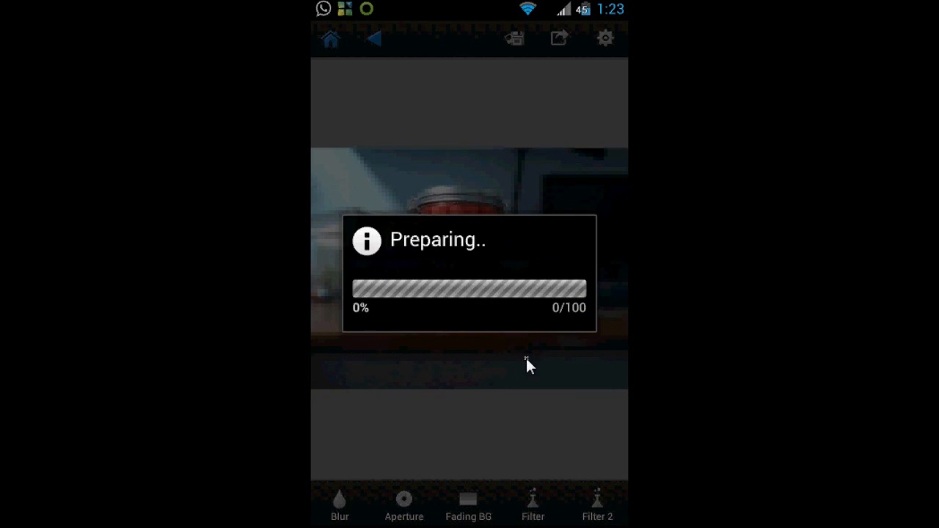